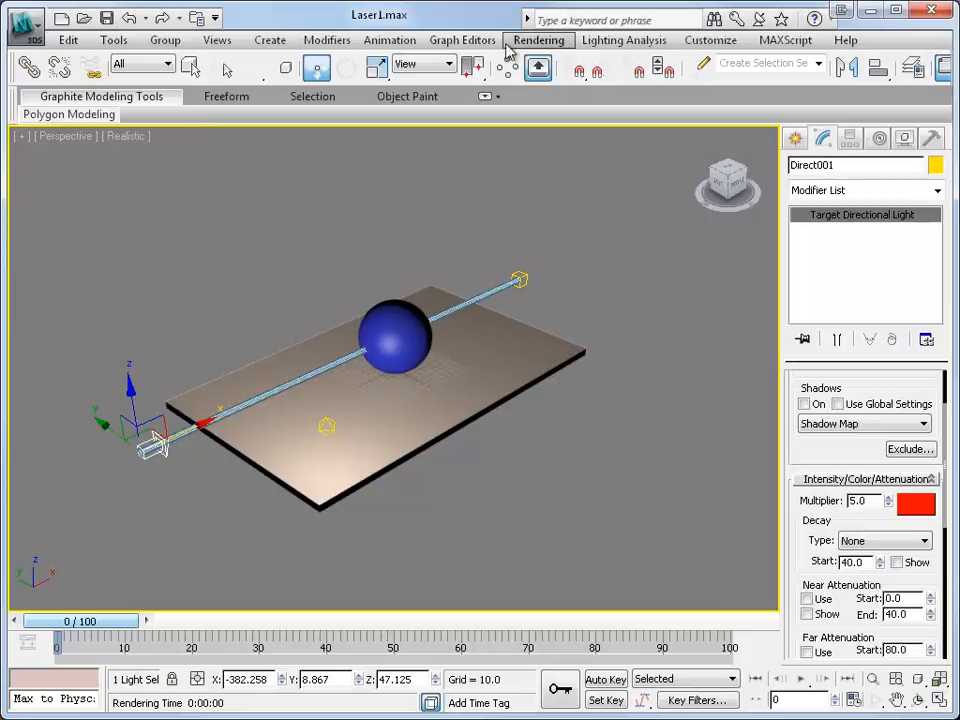
# Open Environment and Effects and scroll down to the empty Atmosphere rollout.
pyautogui.click(538, 40)
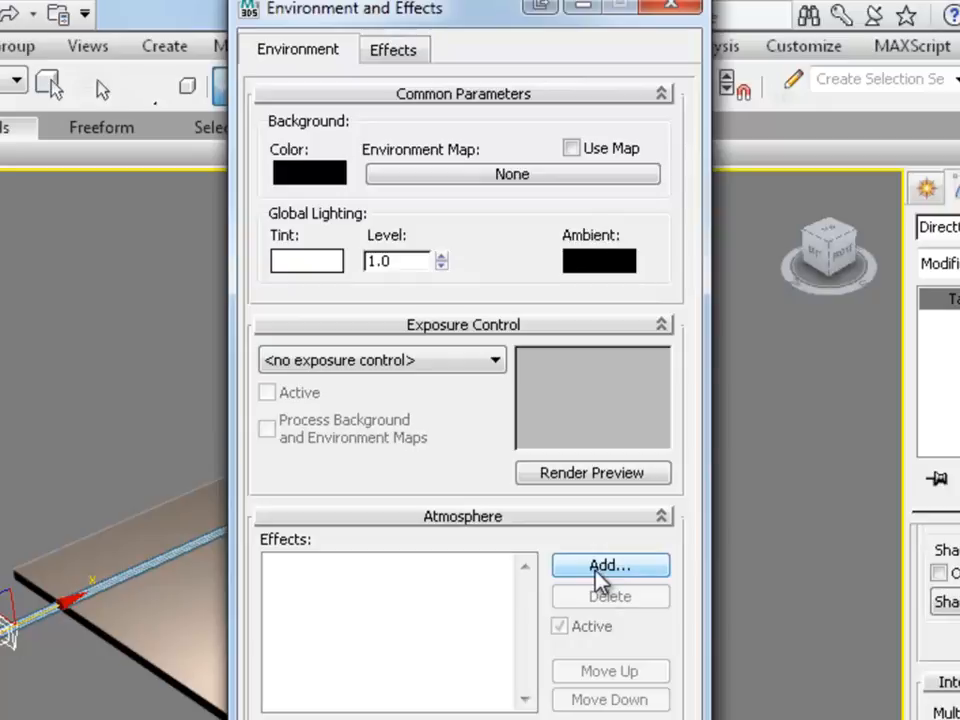
pyautogui.moveTo(695, 378)
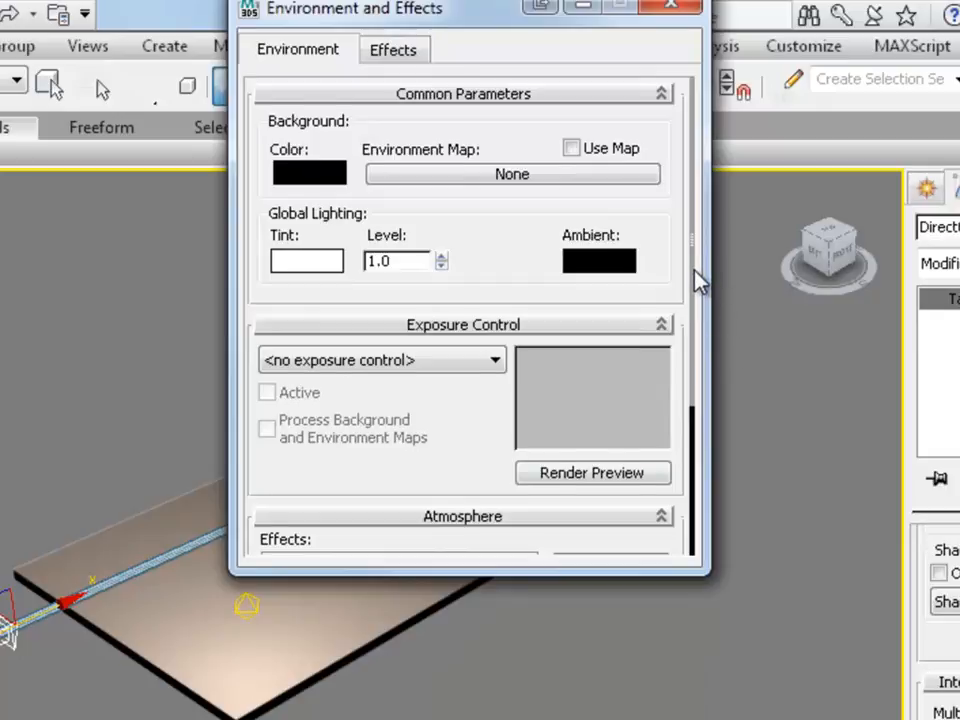
pyautogui.scroll(-3)
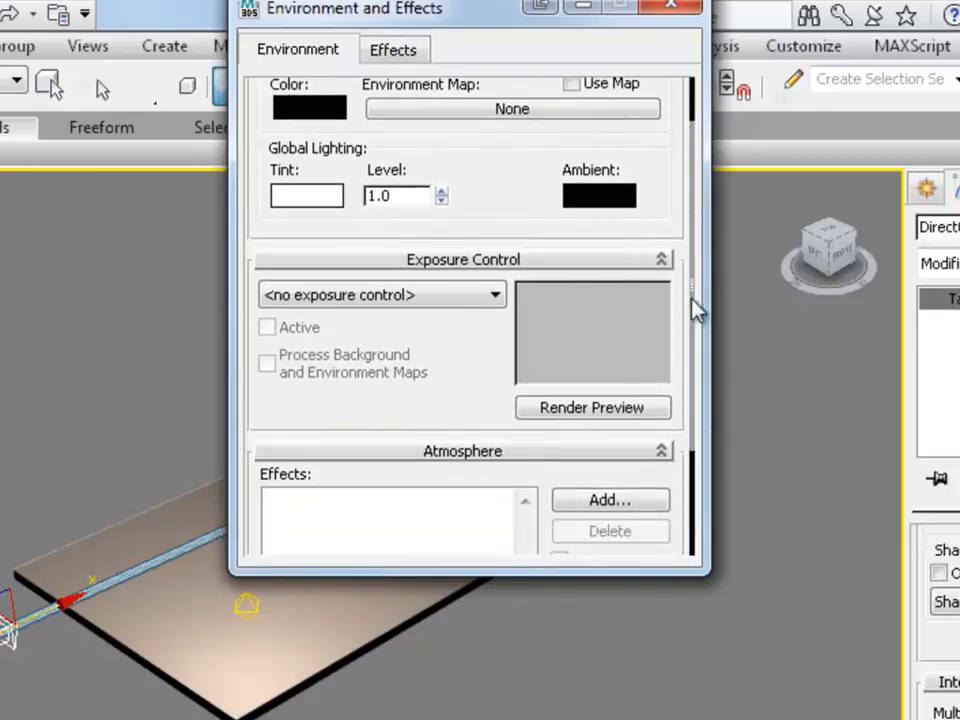
pyautogui.scroll(-3)
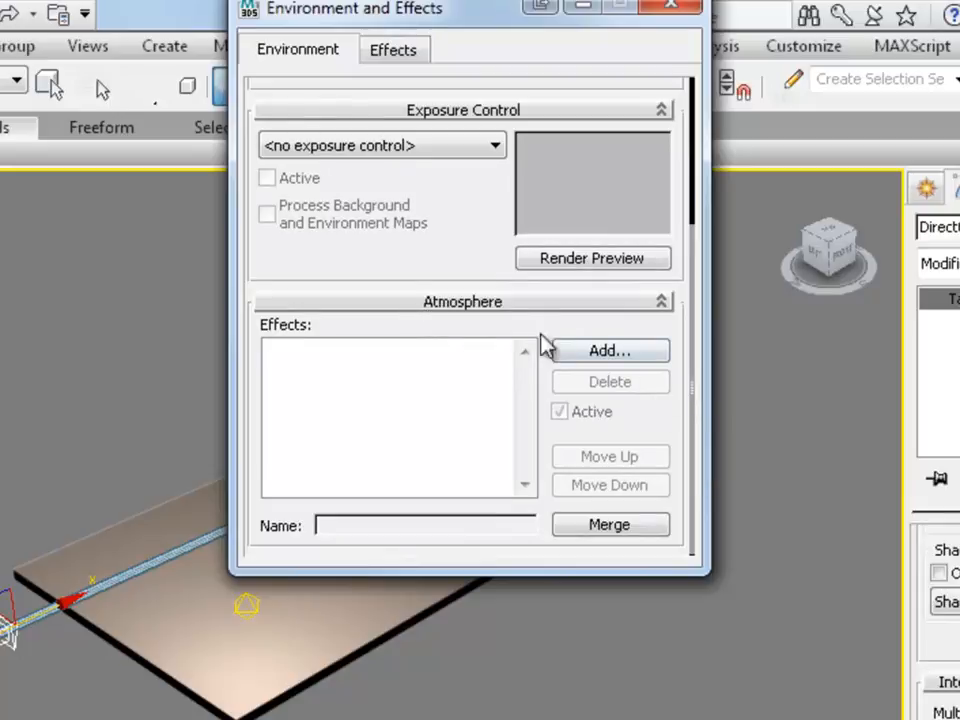
pyautogui.moveTo(655, 320)
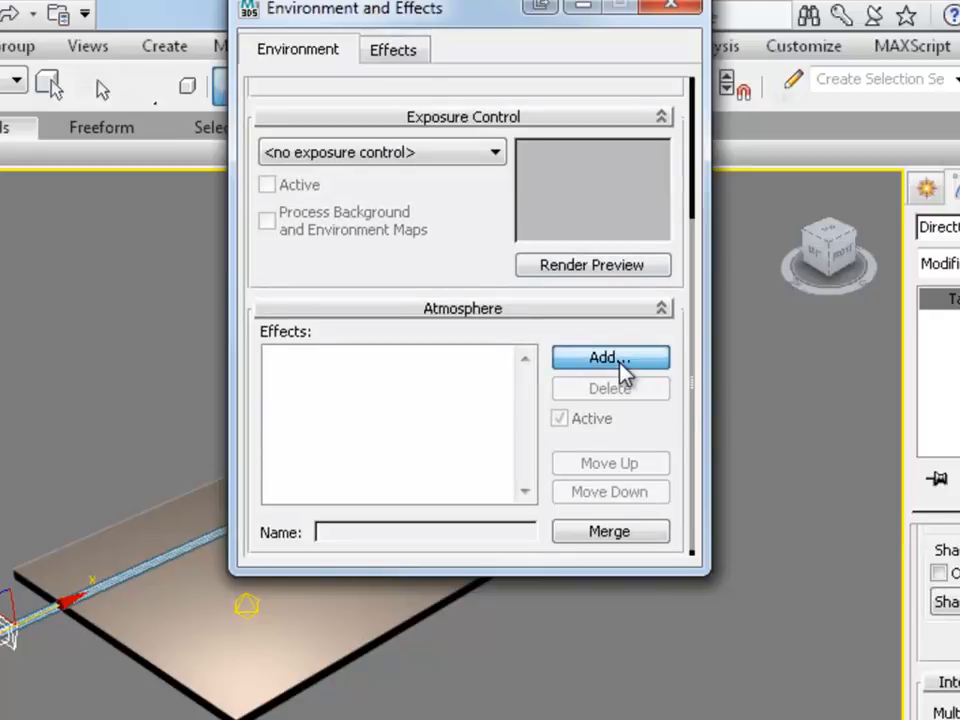
# Add a Volume Light effect to the Atmosphere effects list.
pyautogui.click(610, 357)
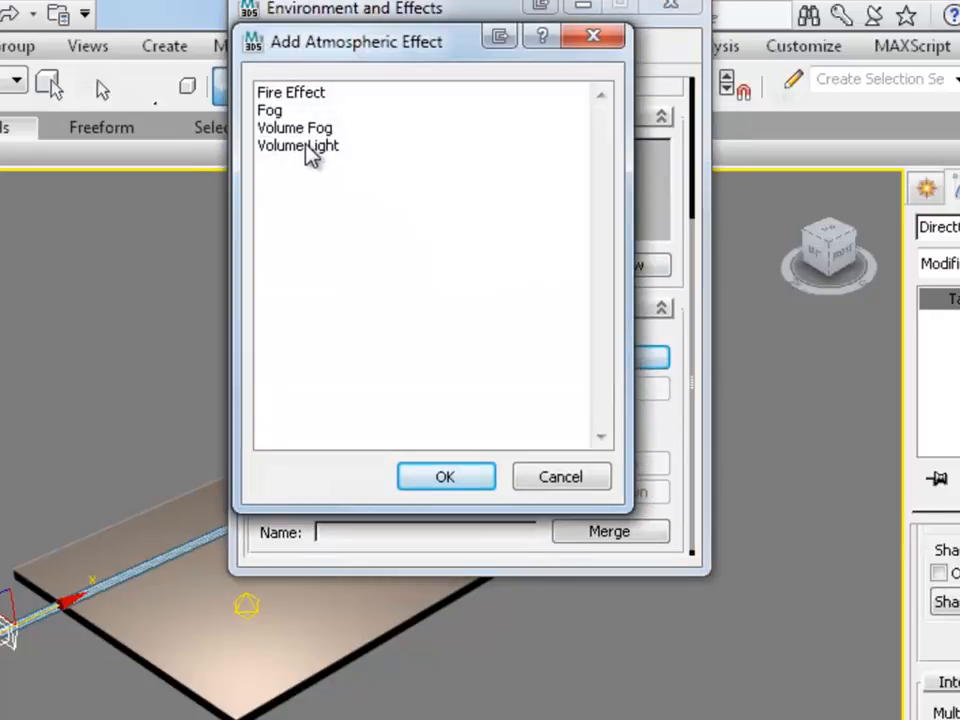
pyautogui.click(445, 476)
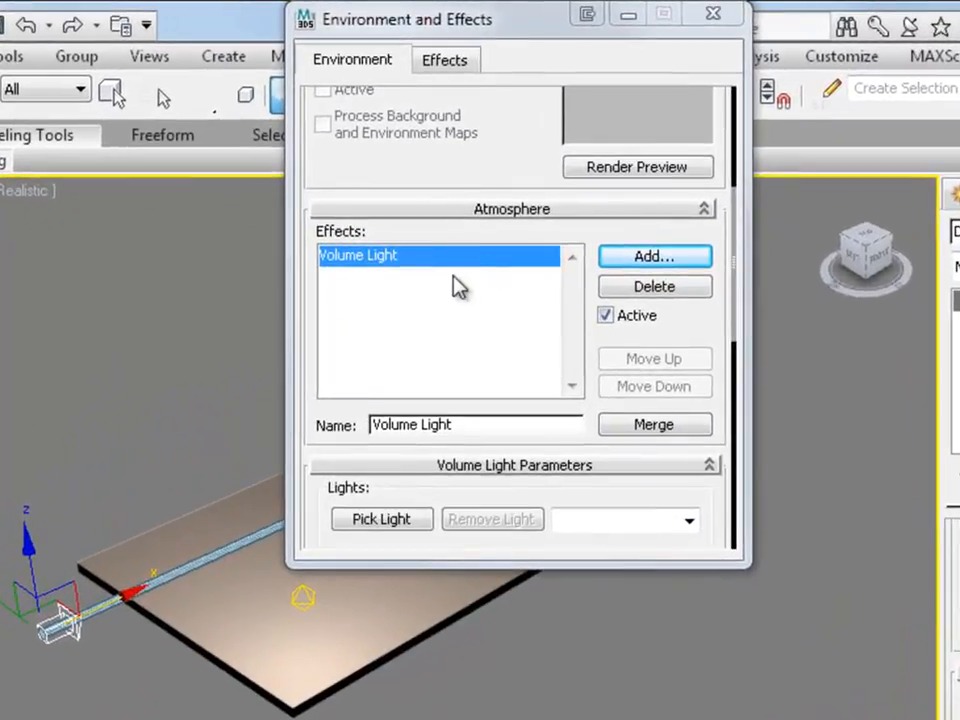
pyautogui.moveTo(462, 268)
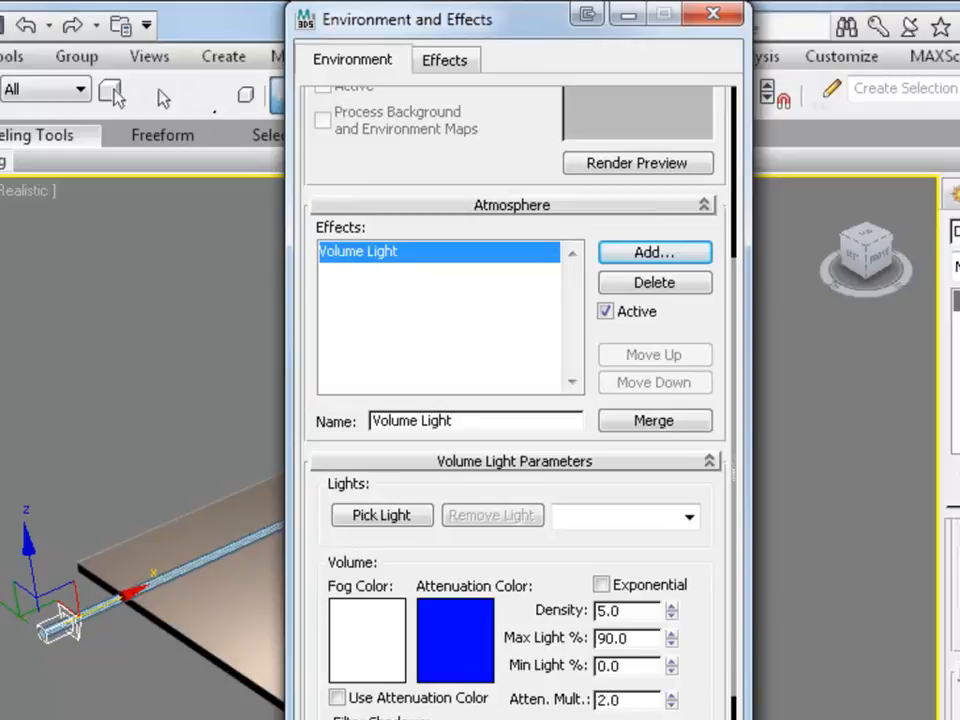
pyautogui.moveTo(780, 710)
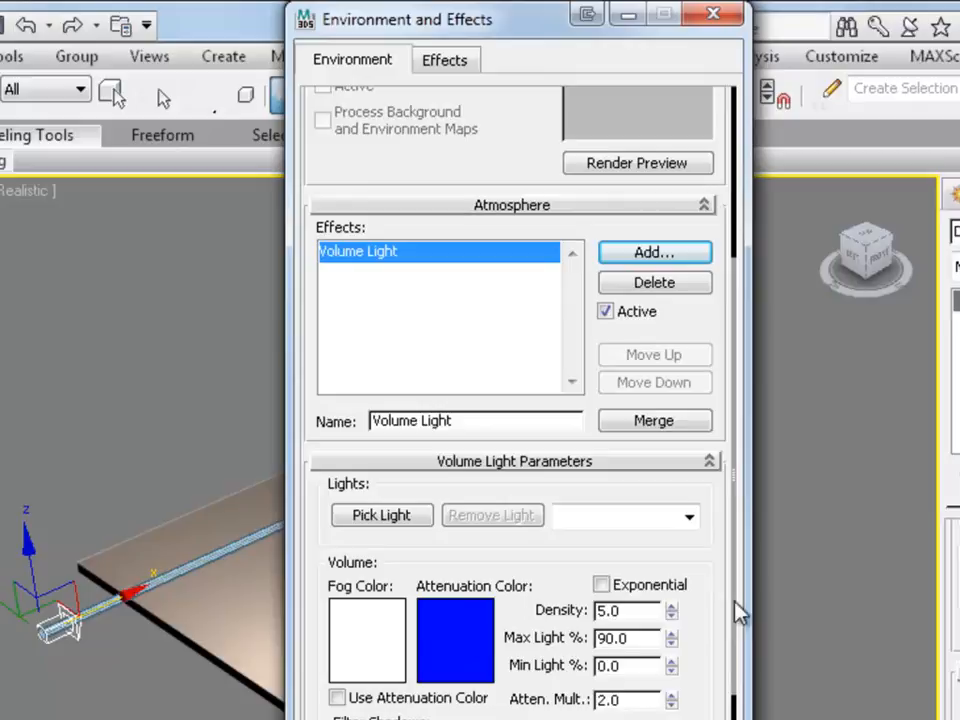
pyautogui.moveTo(378, 530)
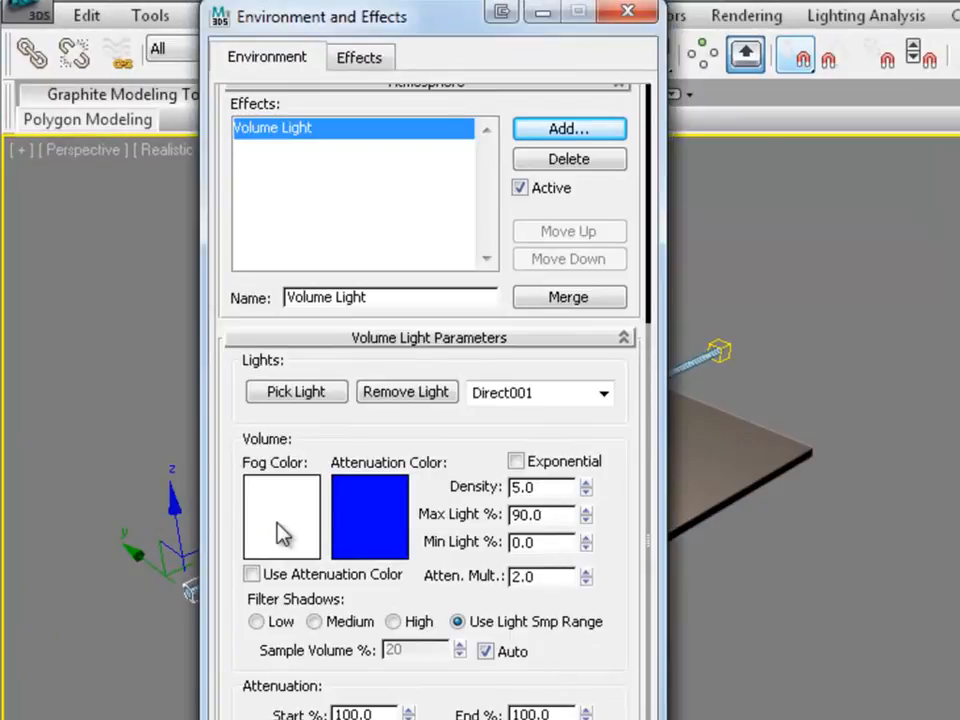
# Set the Volume Light fog colour to pure red (255, 0, 0).
pyautogui.click(281, 517)
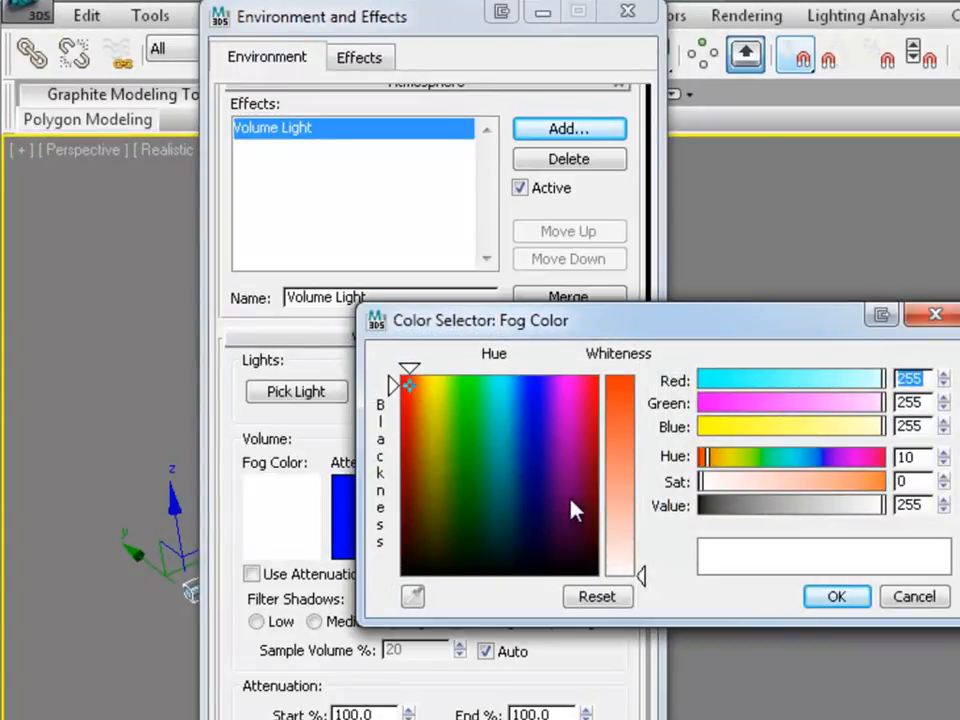
pyautogui.click(535, 415)
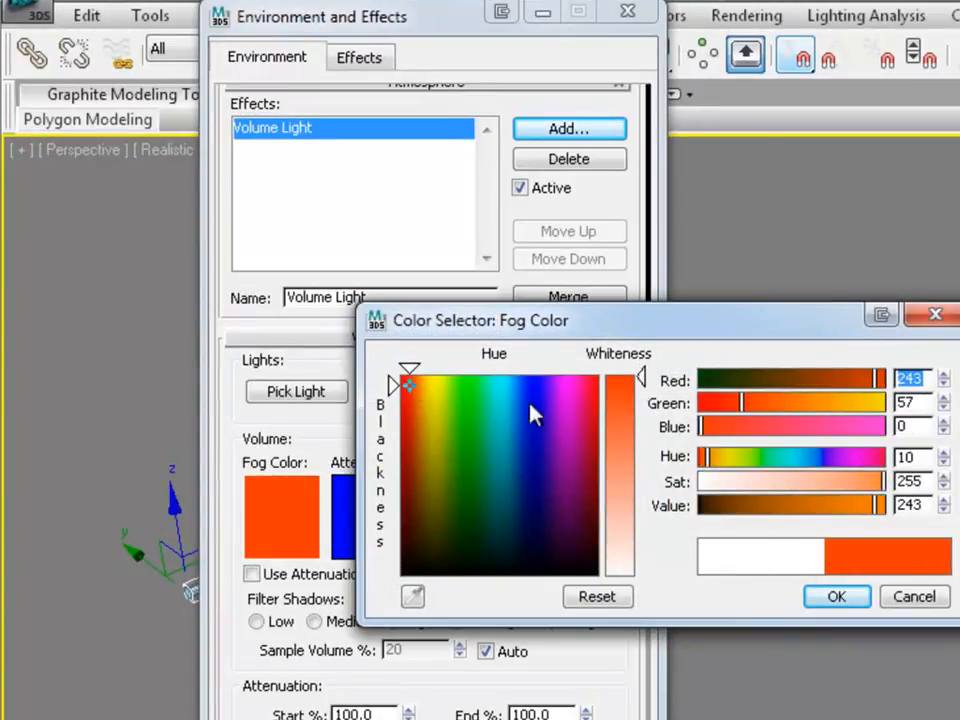
pyautogui.click(398, 372)
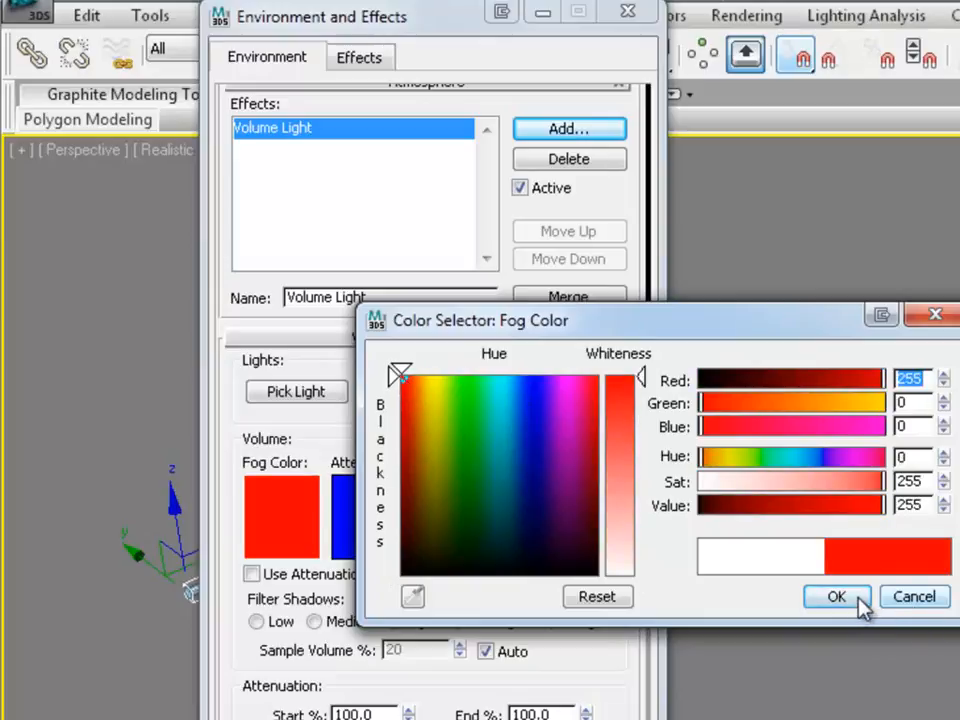
pyautogui.click(837, 596)
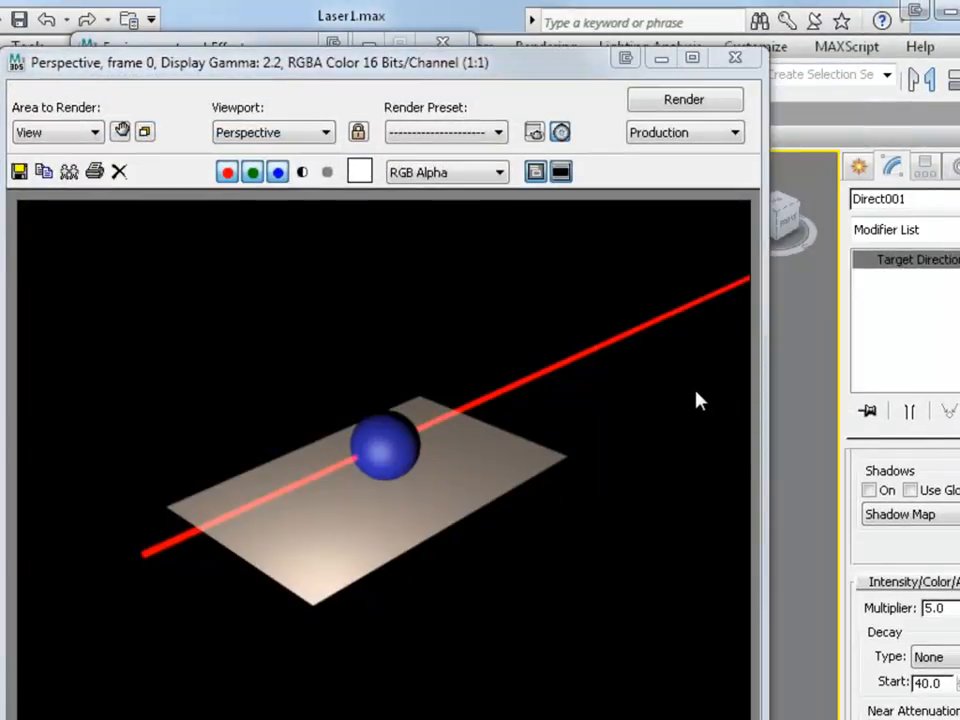
pyautogui.moveTo(523, 390)
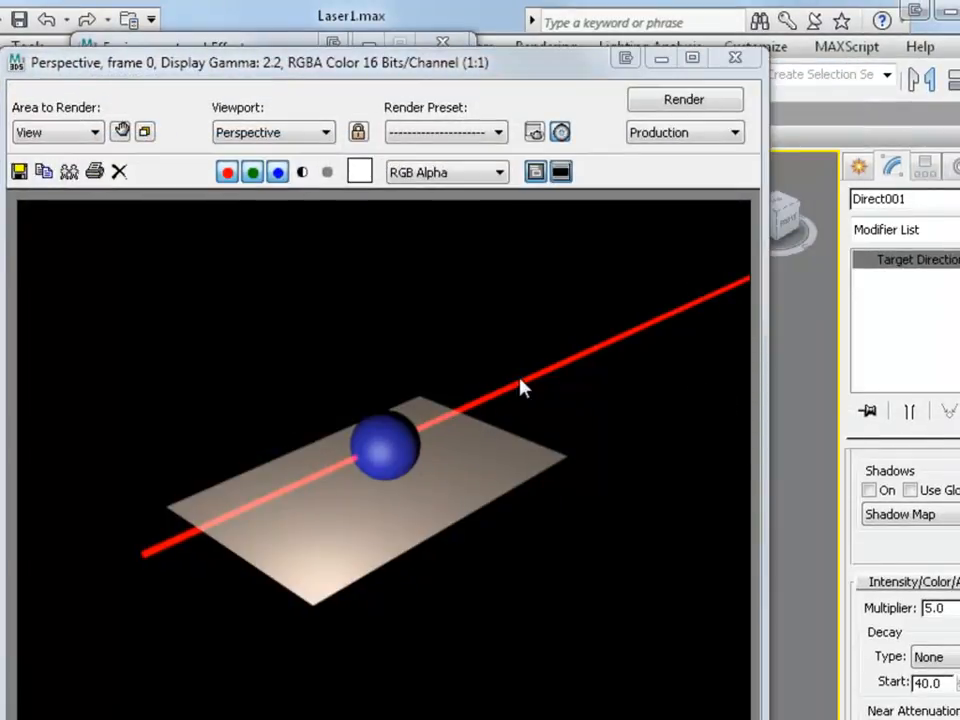
pyautogui.moveTo(588, 570)
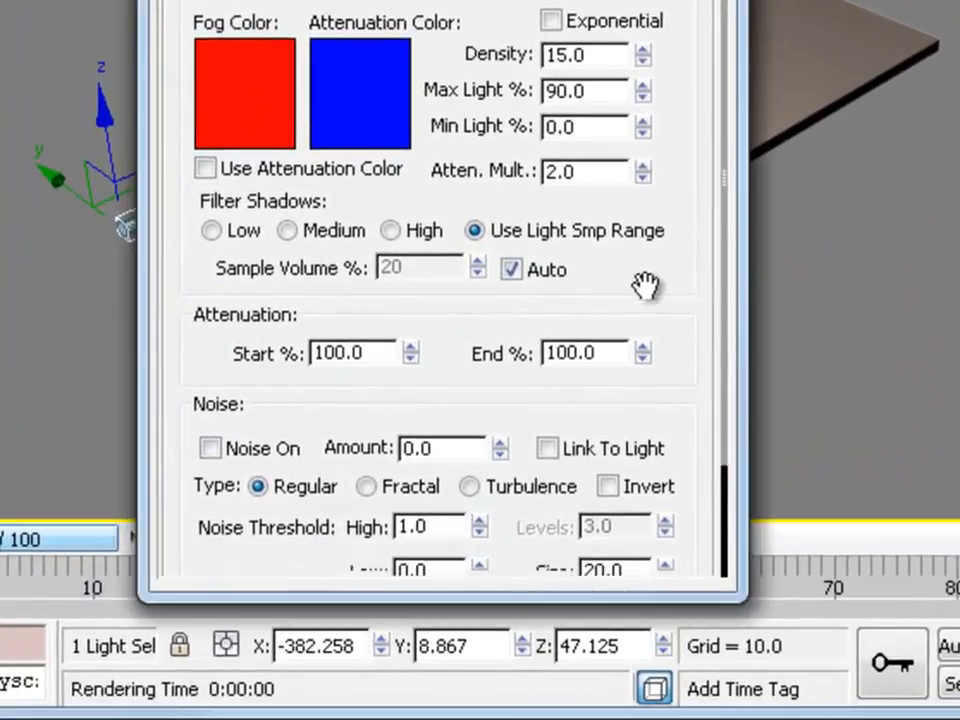
# Turn on Volume Light noise and enter an amount of 0.5.
pyautogui.scroll(-3)
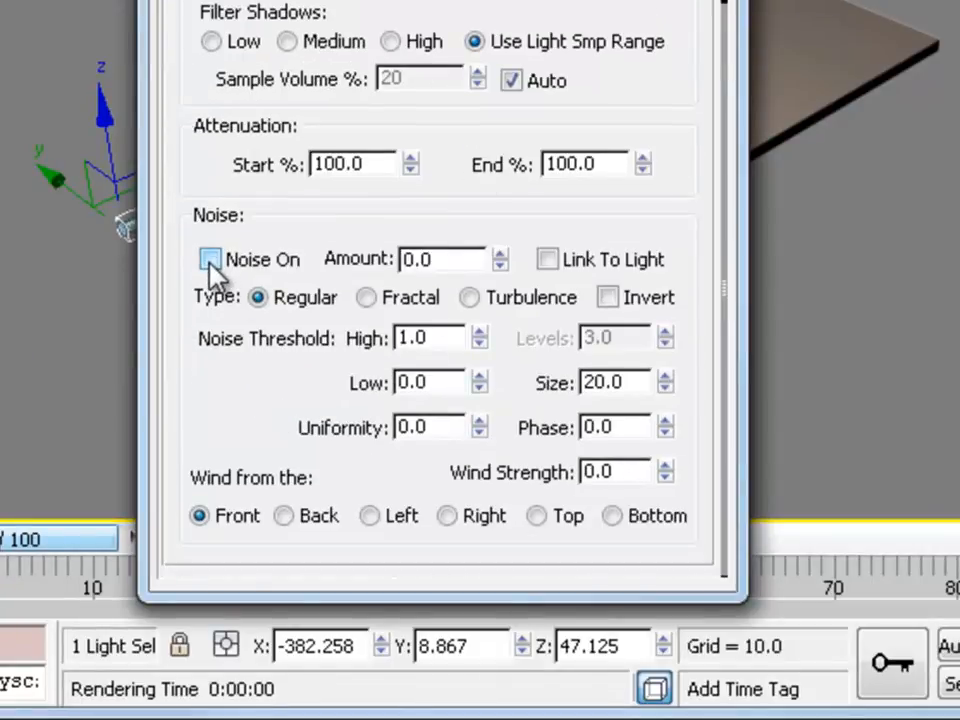
pyautogui.click(211, 259)
pyautogui.write('.')
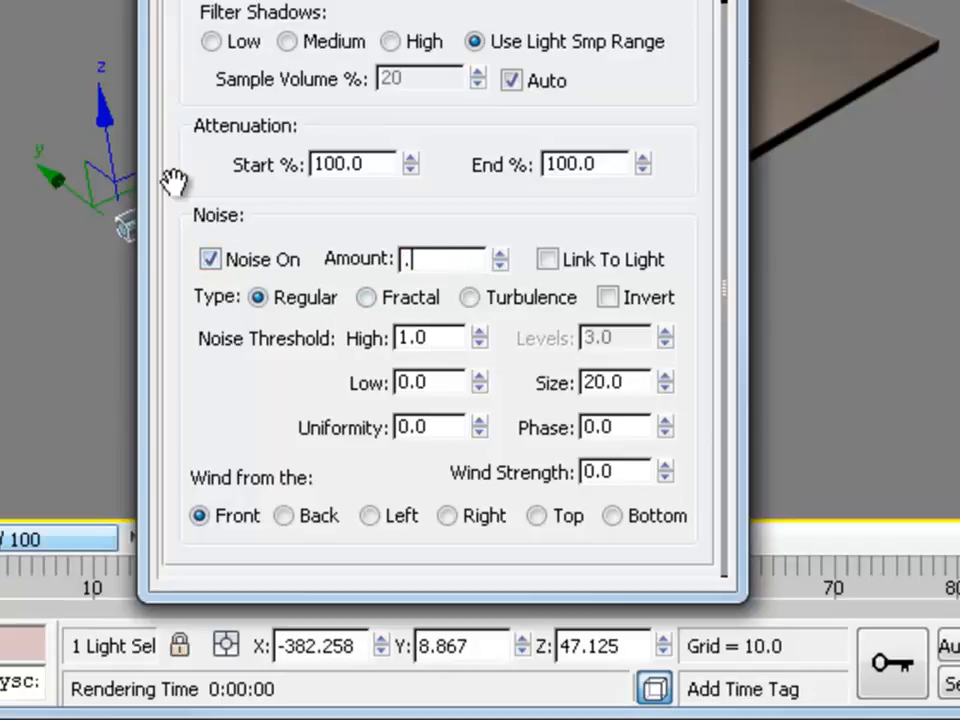
pyautogui.write('5')
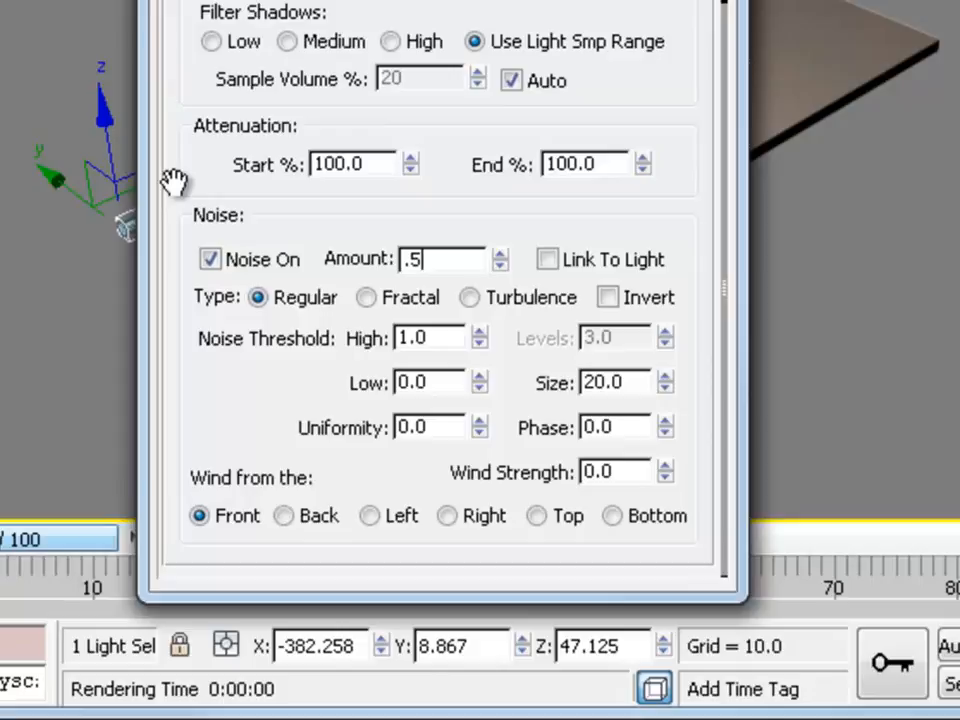
pyautogui.moveTo(662, 407)
pyautogui.write('10')
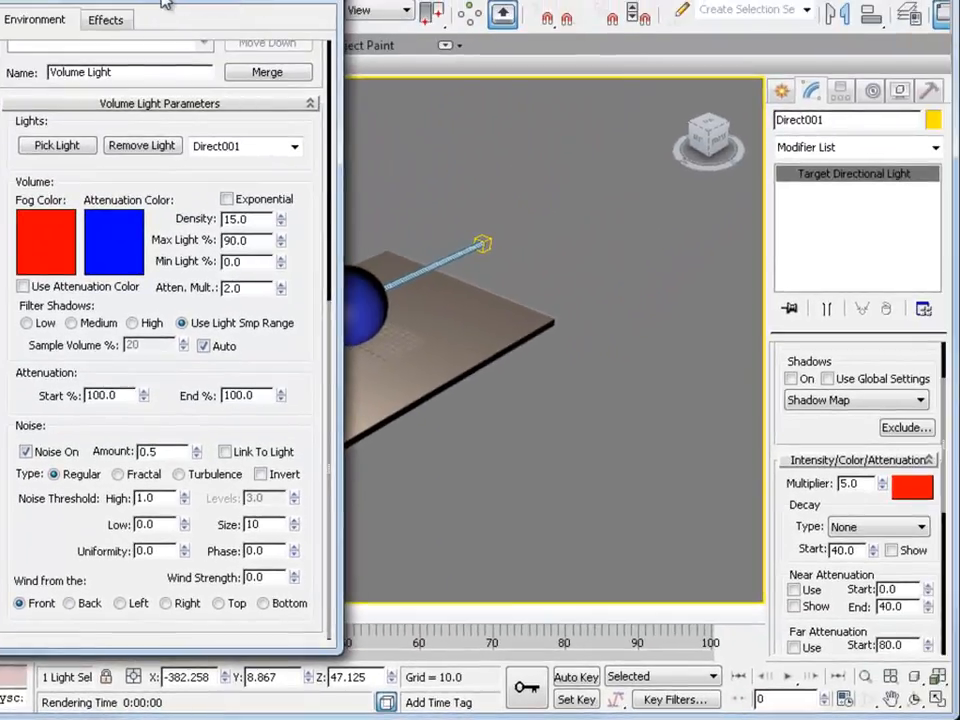
# Render a preview of the red laser beam over the sphere and plate.
pyautogui.click(575, 14)
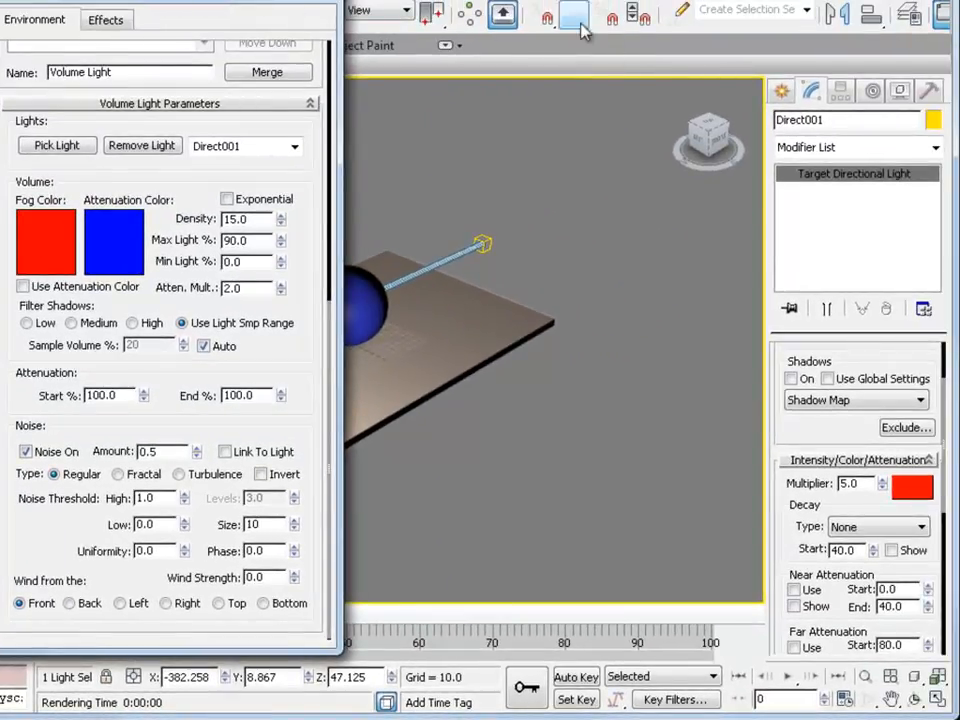
pyautogui.click(574, 18)
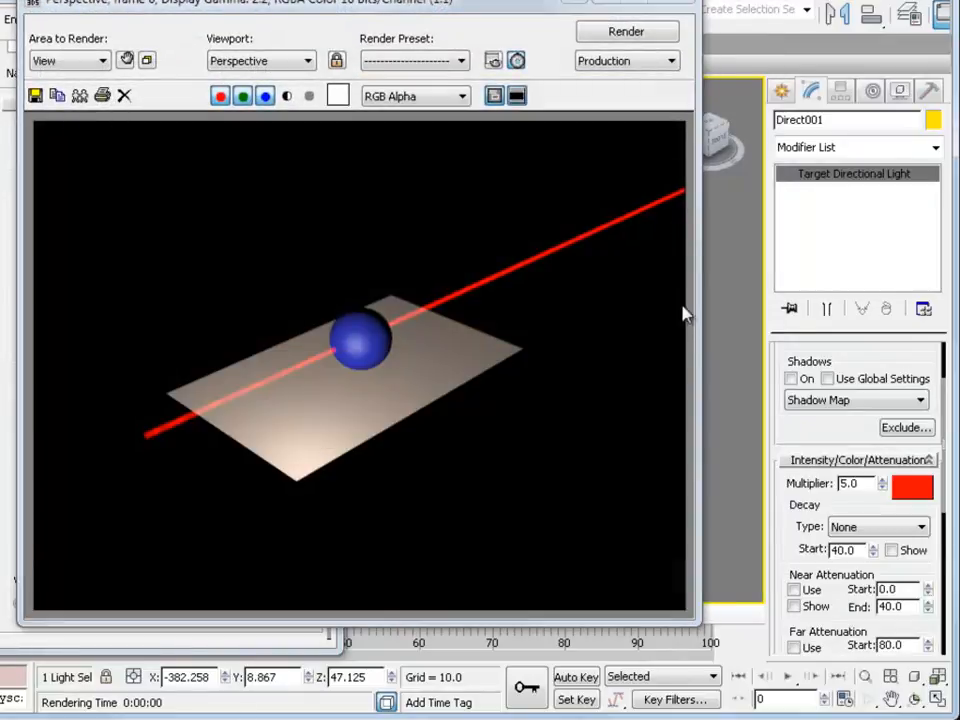
pyautogui.moveTo(180, 432)
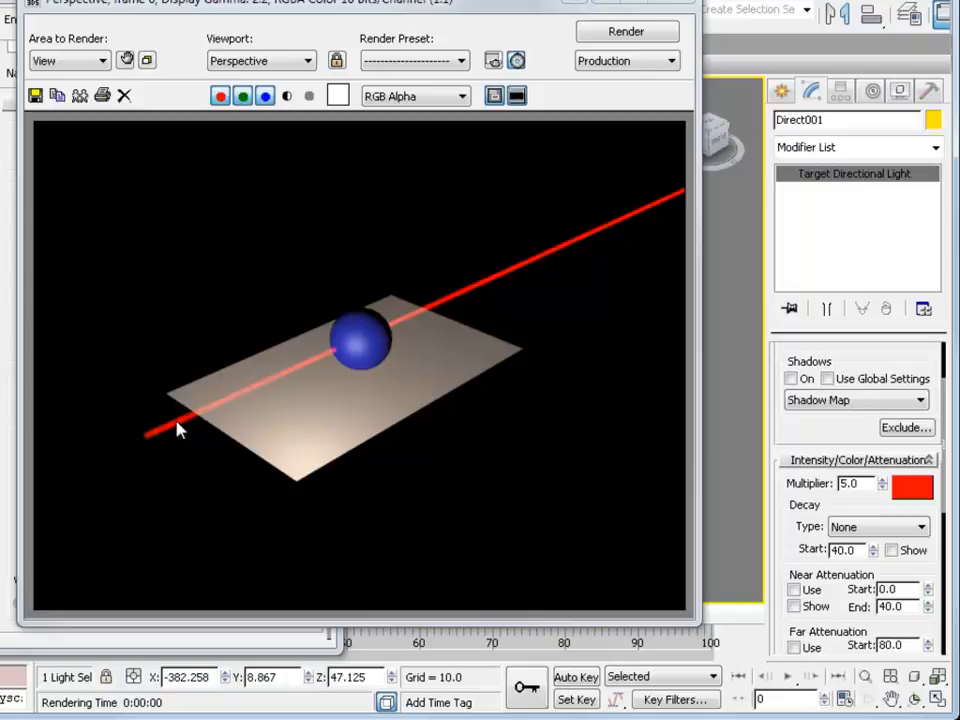
pyautogui.moveTo(290, 388)
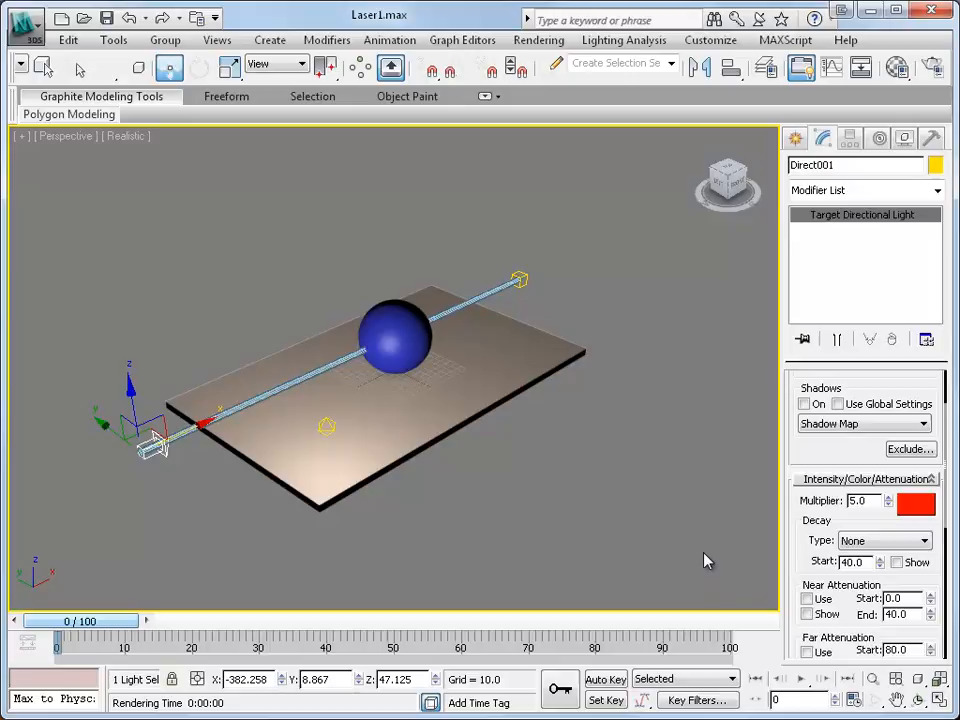
pyautogui.moveTo(341, 240)
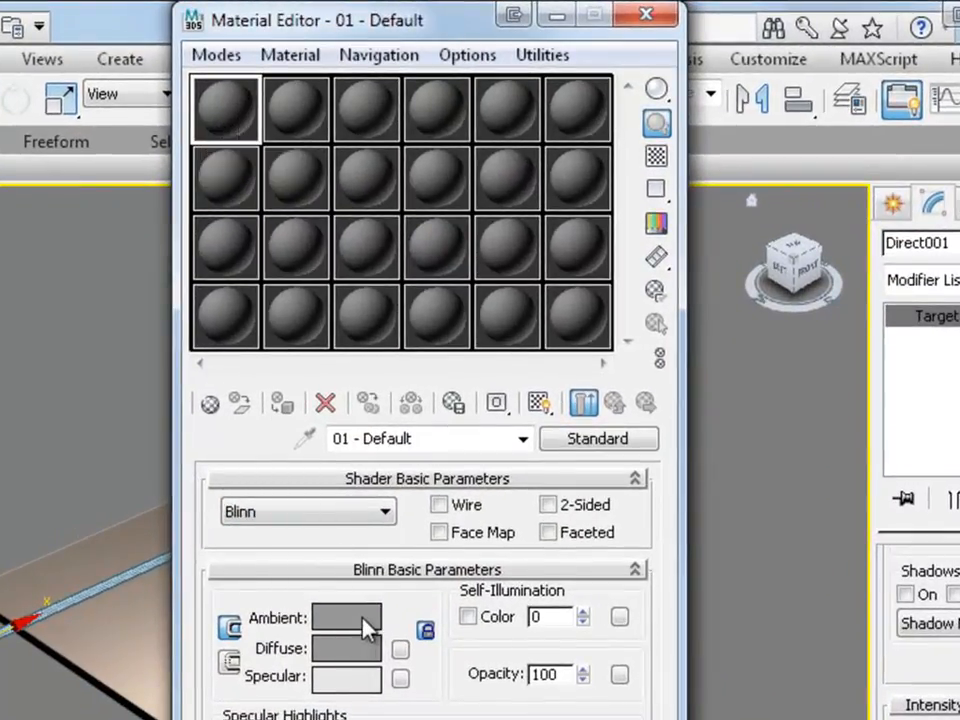
# Make the material blue with specular level 47 and adjusted glossiness.
pyautogui.click(346, 617)
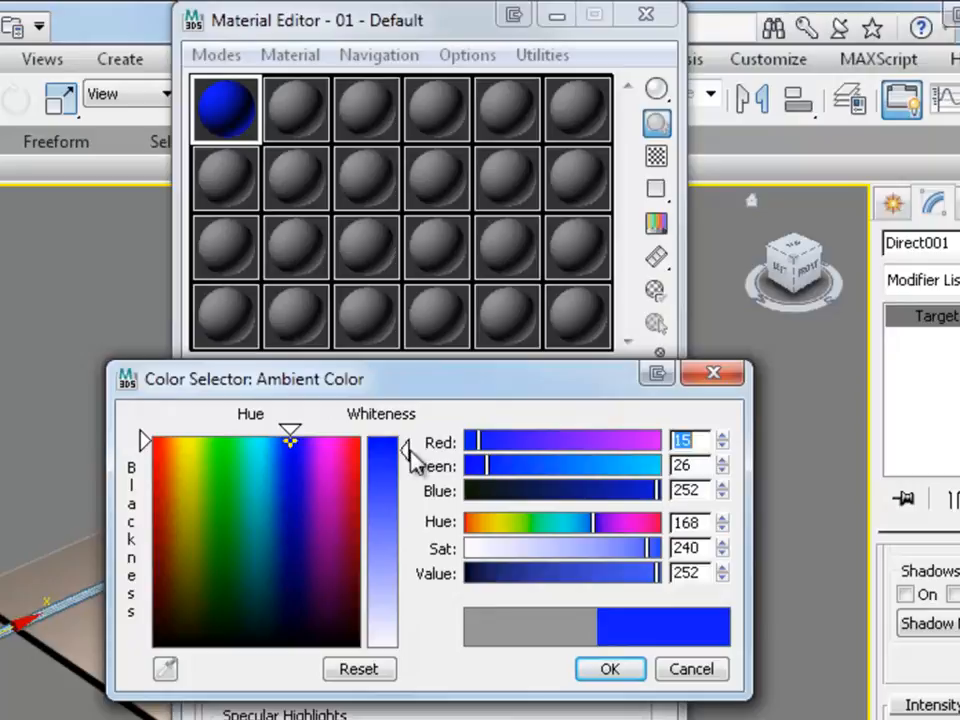
pyautogui.click(609, 669)
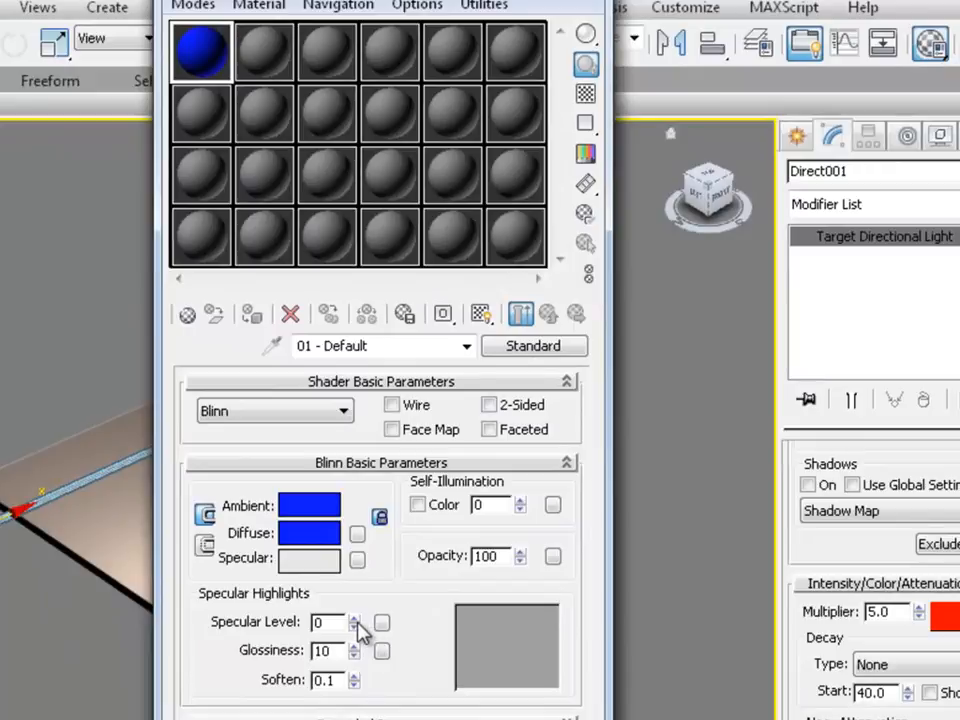
pyautogui.click(353, 616)
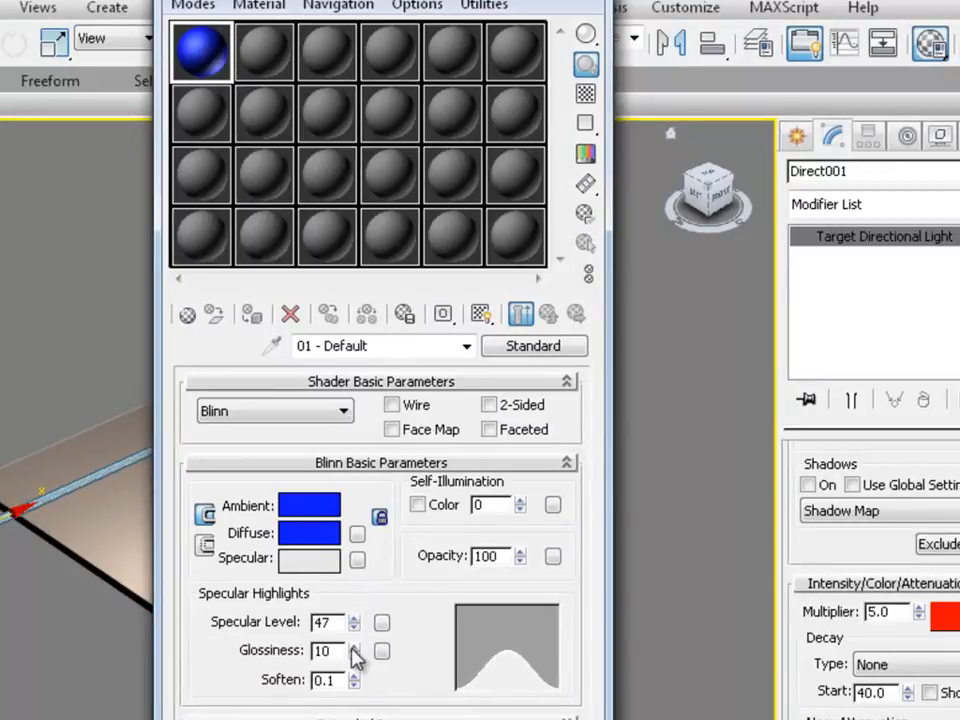
pyautogui.click(354, 645)
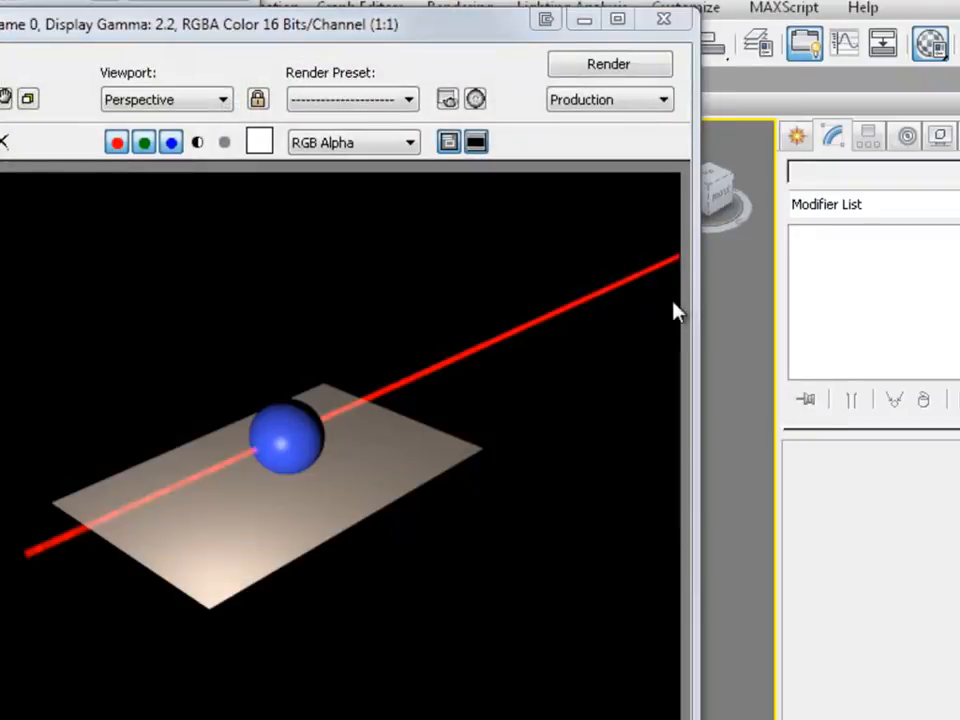
pyautogui.moveTo(390, 450)
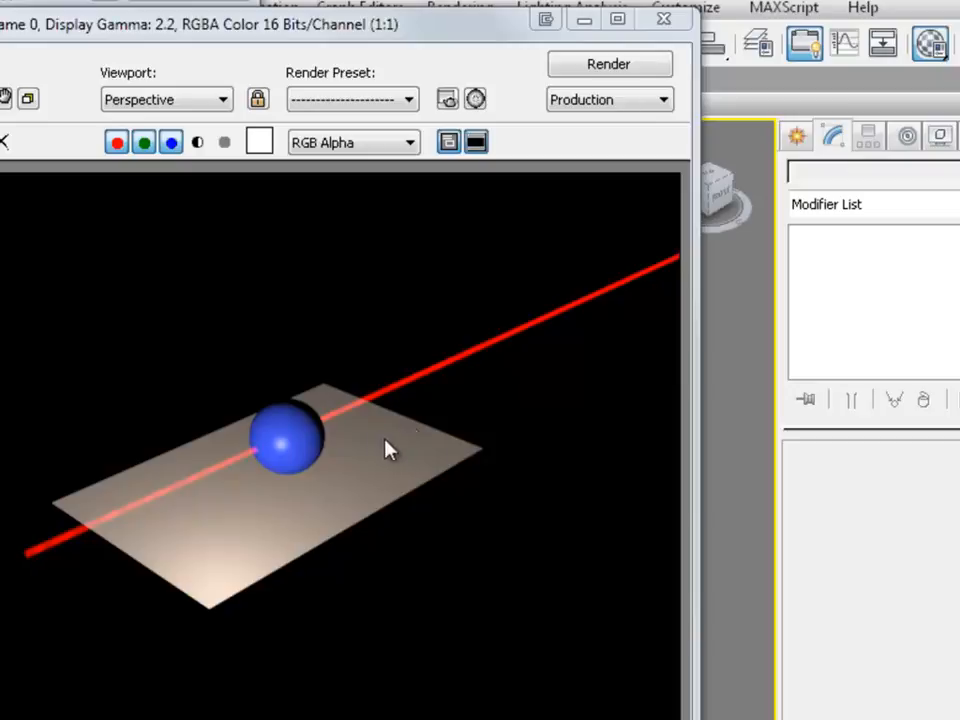
pyautogui.moveTo(407, 477)
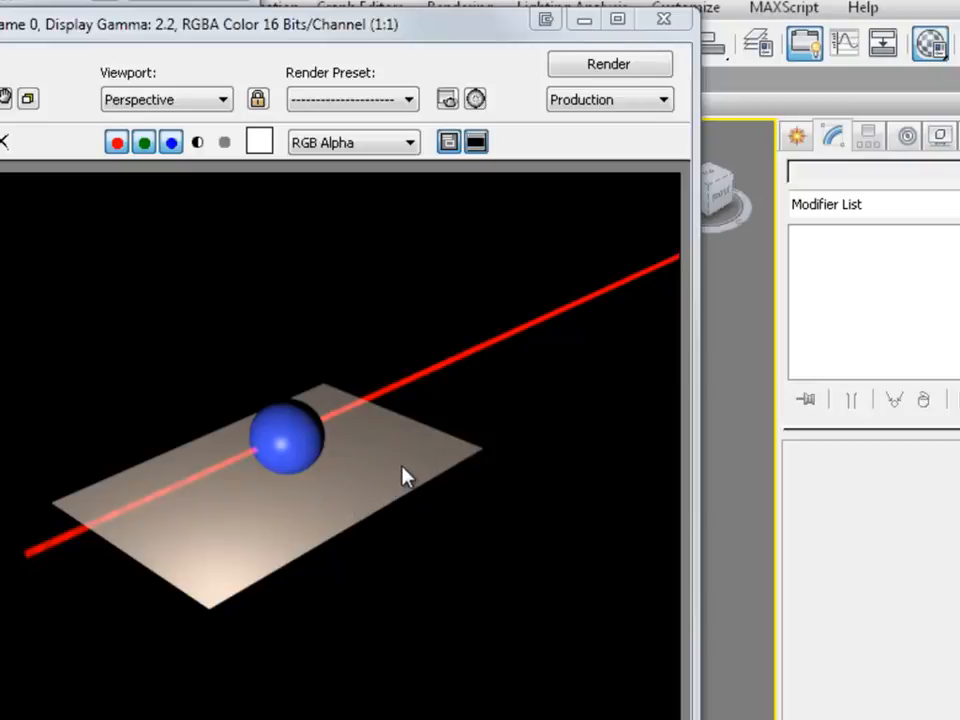
pyautogui.moveTo(528, 609)
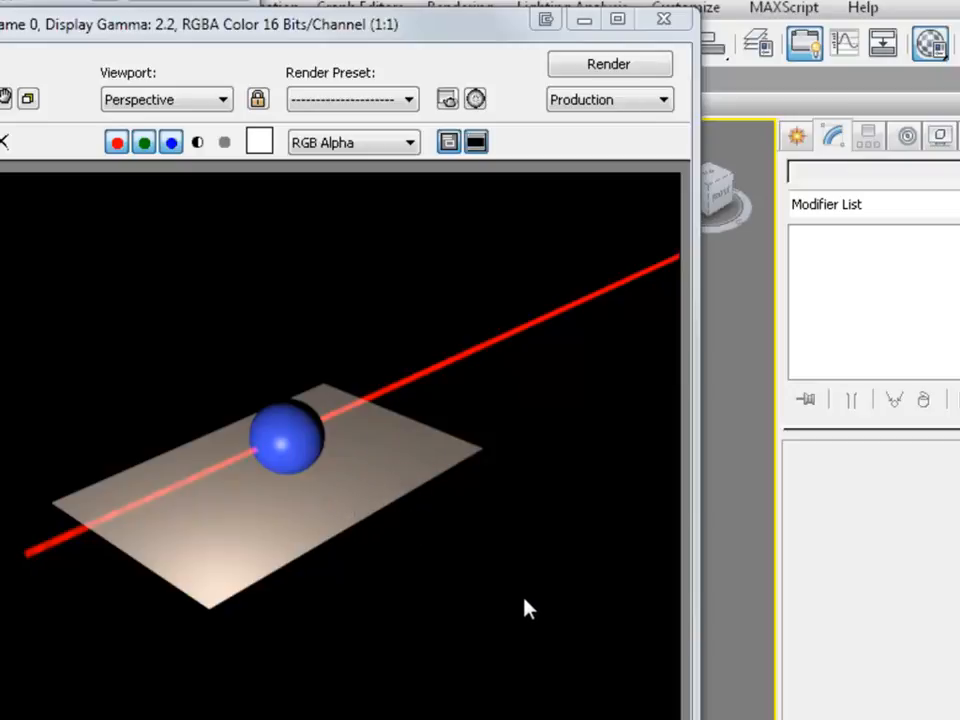
pyautogui.moveTo(548, 570)
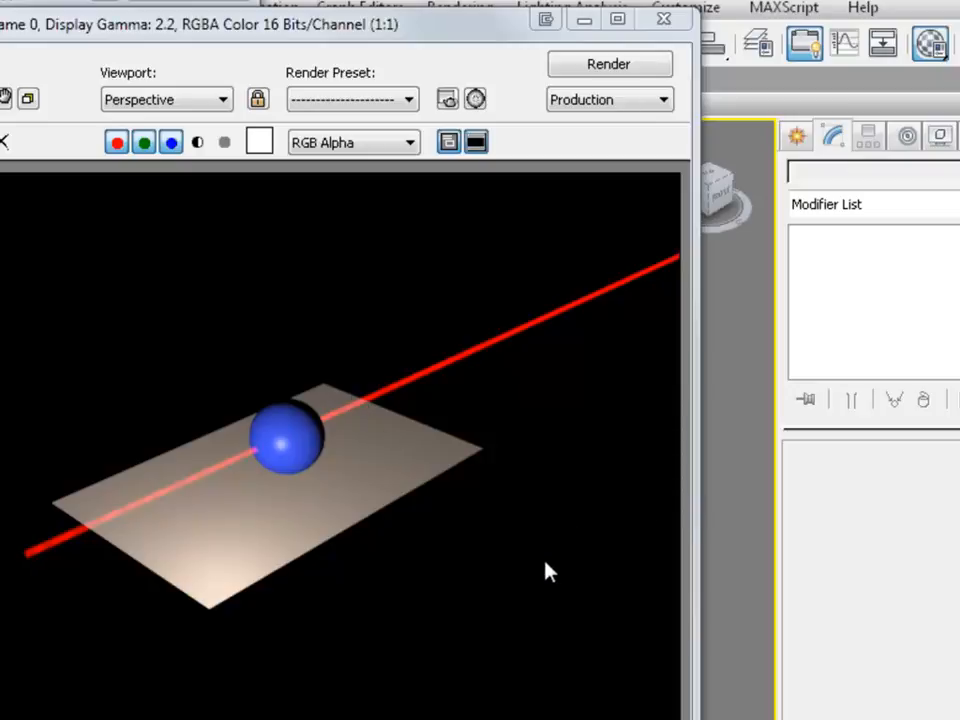
pyautogui.moveTo(558, 570)
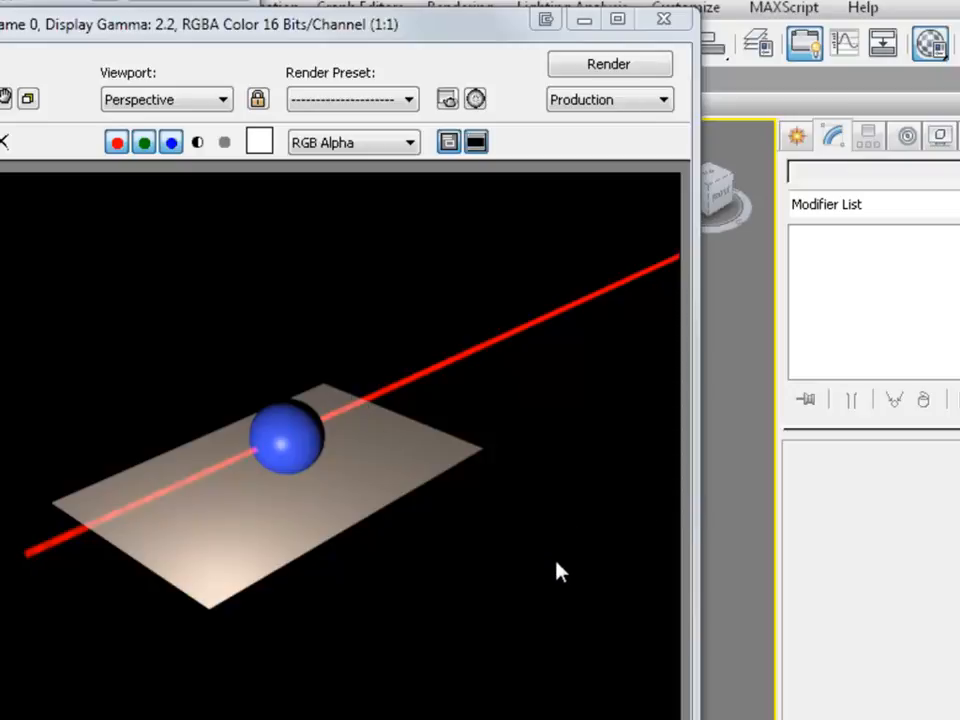